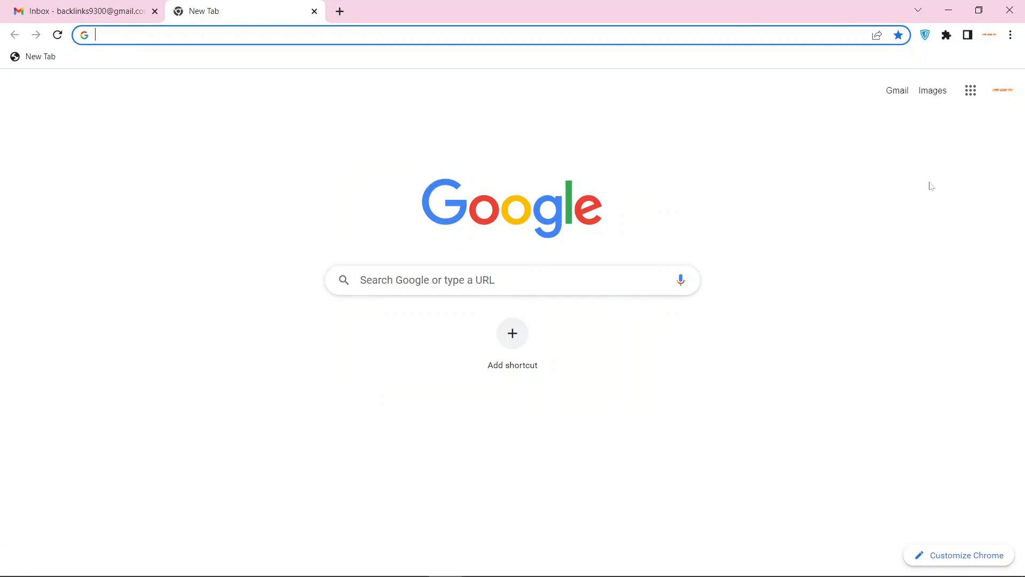
# - Go to evernote.com, start signing up and choose Get Started under the Free plan
pyautogui.write('evernote.com')
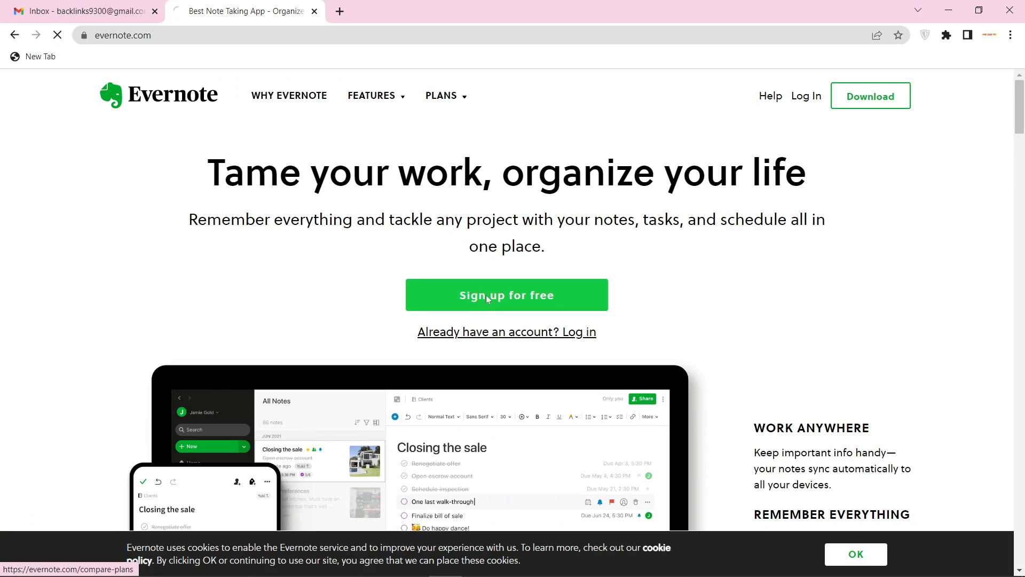
pyautogui.click(506, 295)
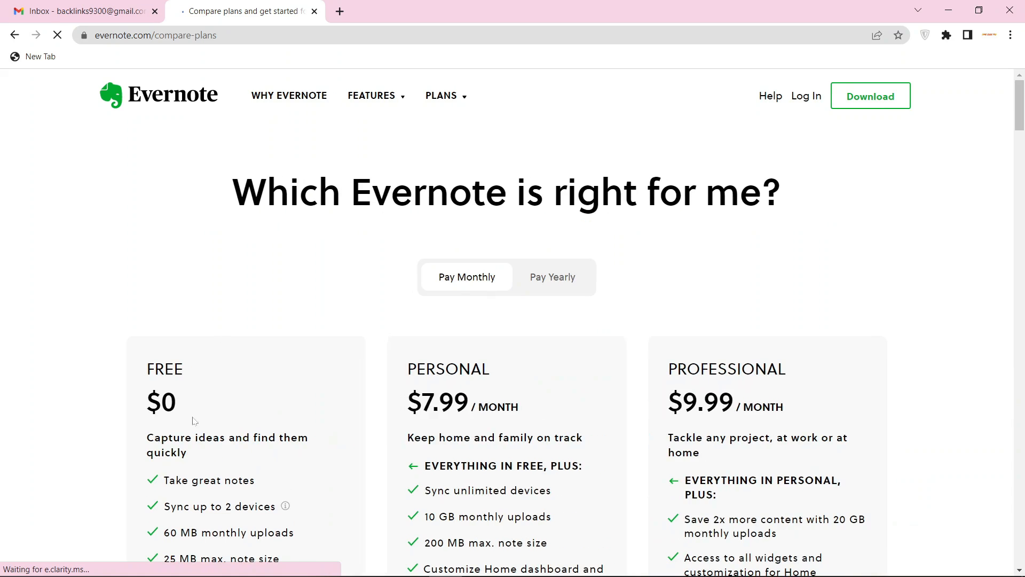
pyautogui.scroll(-3)
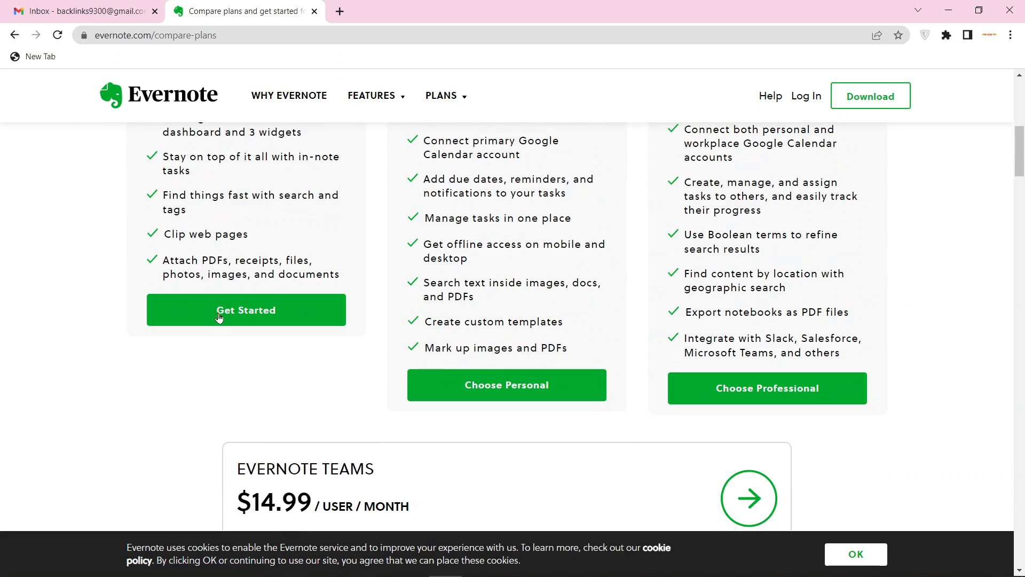
pyautogui.click(245, 310)
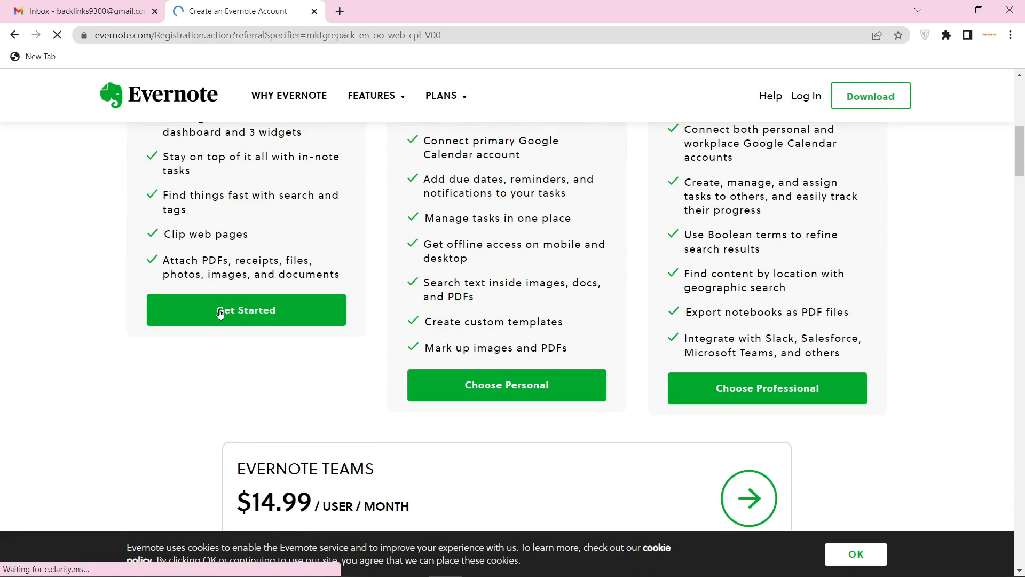
# - Continue with Google and pick the existing Google account to create the Evernote account
pyautogui.click(245, 310)
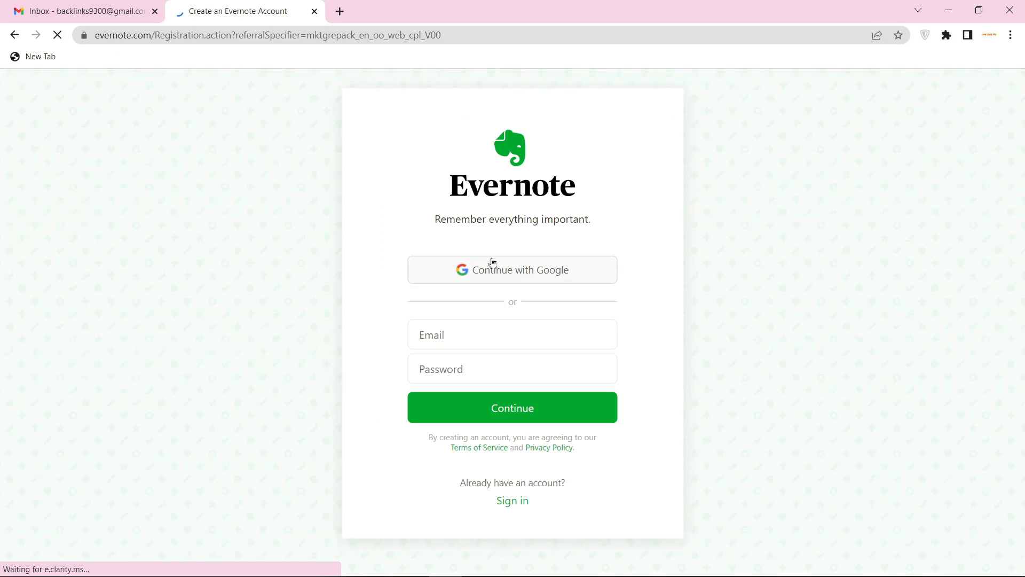
pyautogui.doubleClick(492, 269)
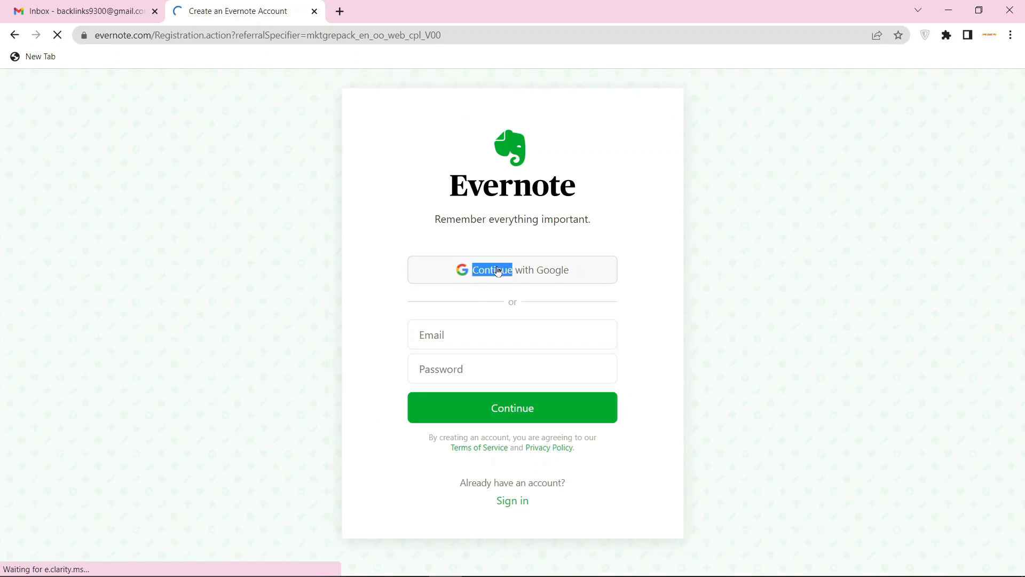
pyautogui.click(512, 269)
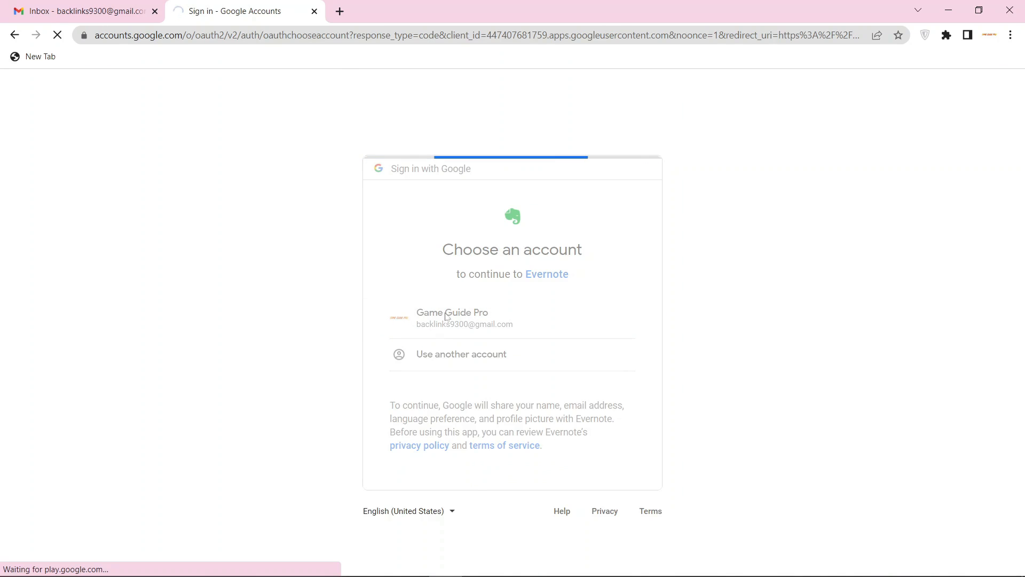
pyautogui.click(465, 318)
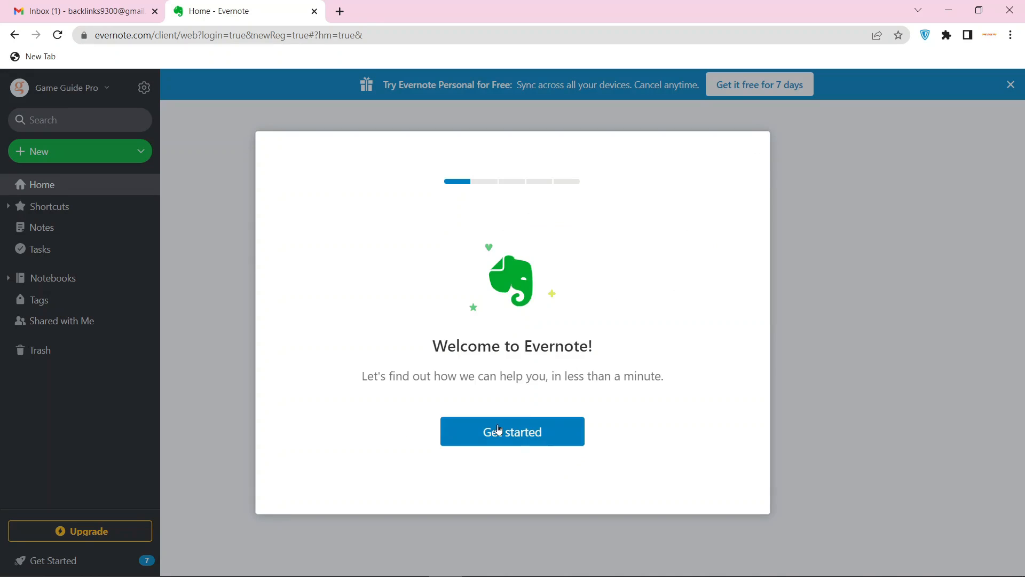
# - Get started on the welcome dialog and continue past the usage question with Web Browser kept
pyautogui.click(512, 431)
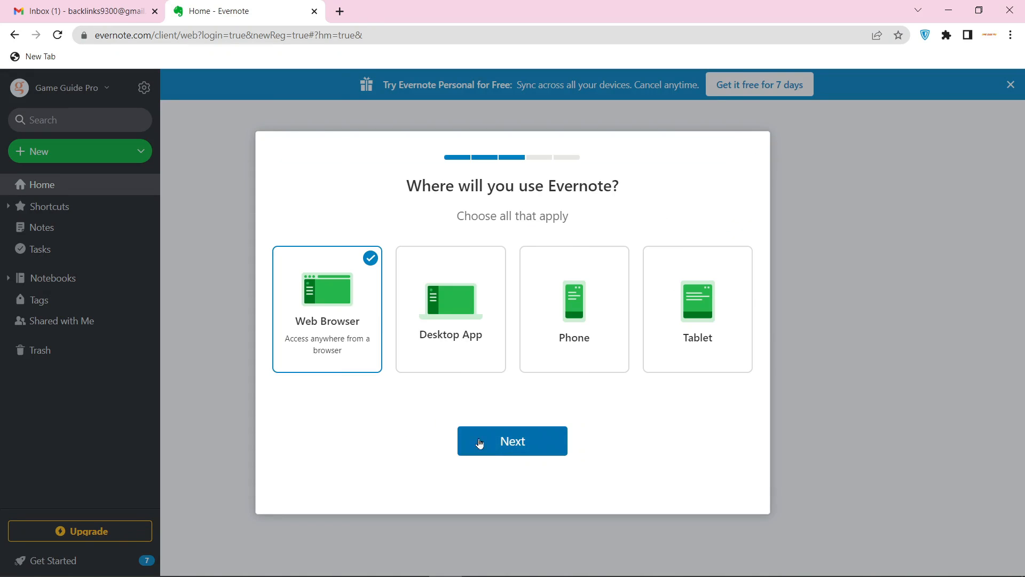
pyautogui.click(512, 440)
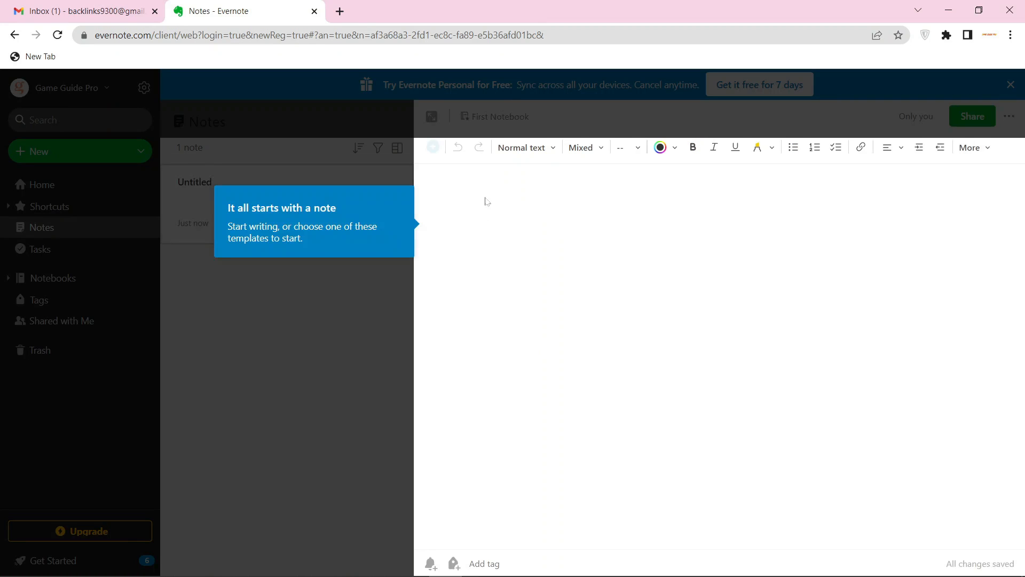
pyautogui.moveTo(509, 211)
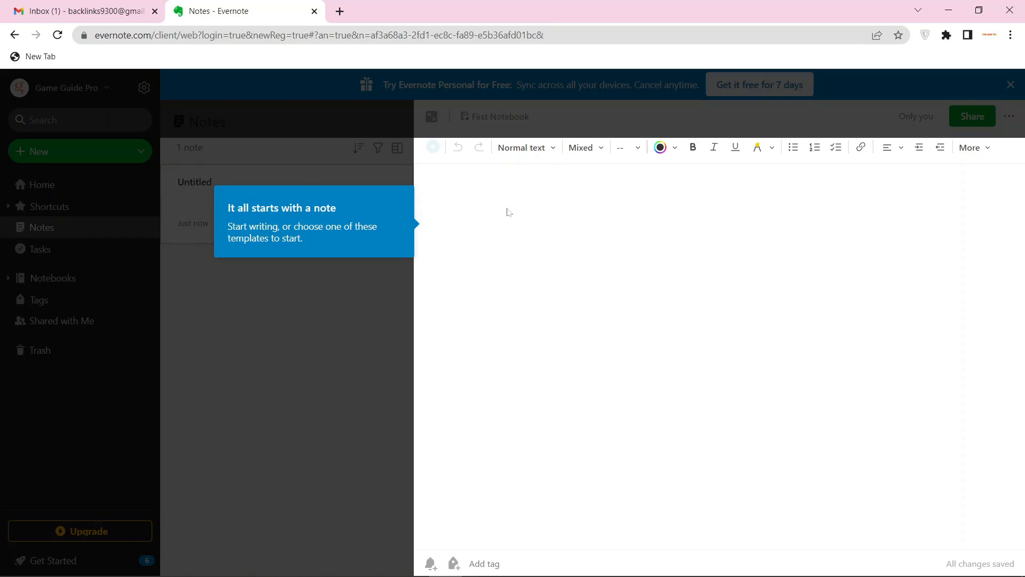
pyautogui.write('Game Guide Pro')
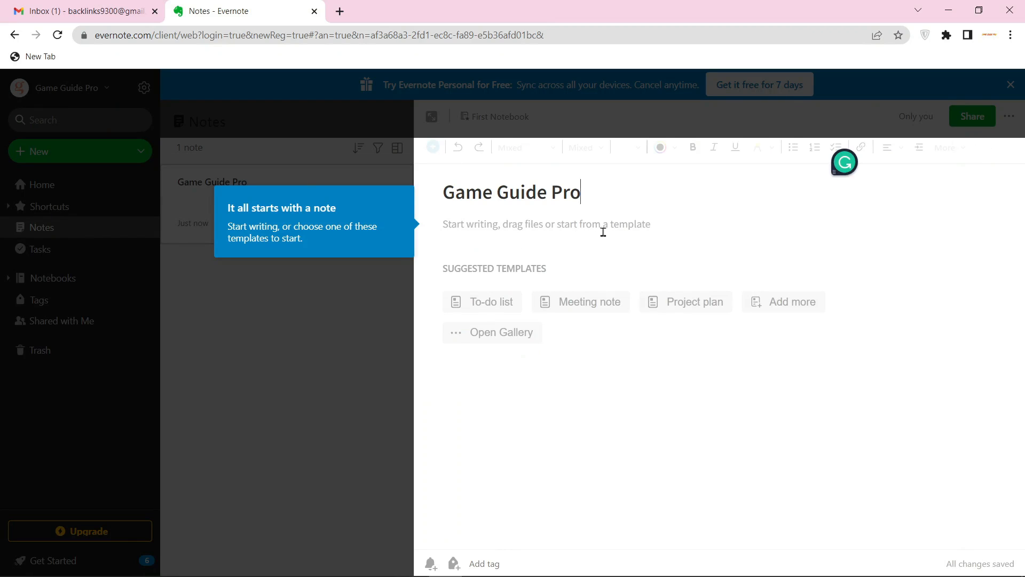
pyautogui.write("A Platform where you'll get the Latest News, Reviews, and Tips & Tricks of the PC & Mobile Games.")
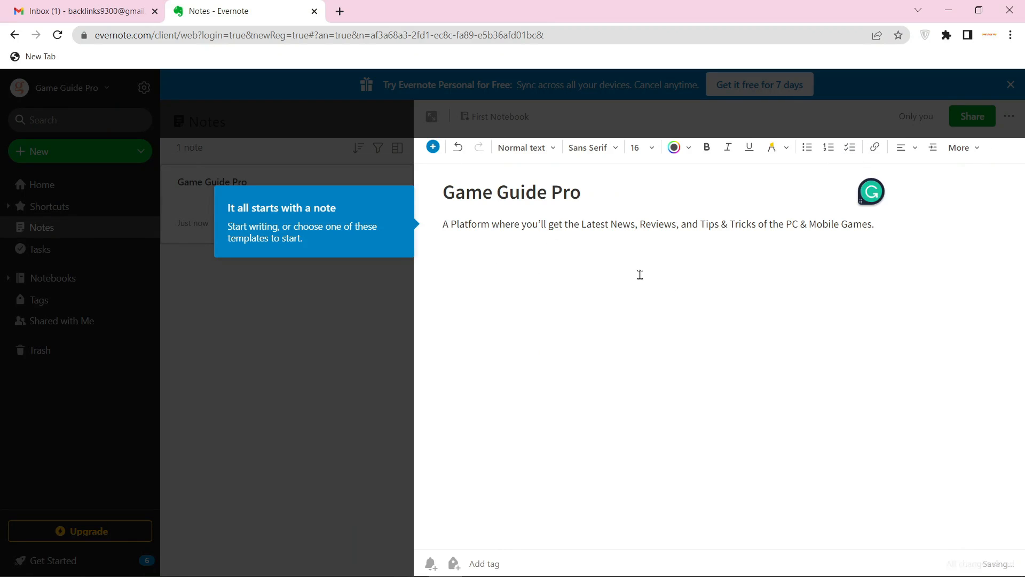
pyautogui.write('Visit: https://gameguidepro.com/')
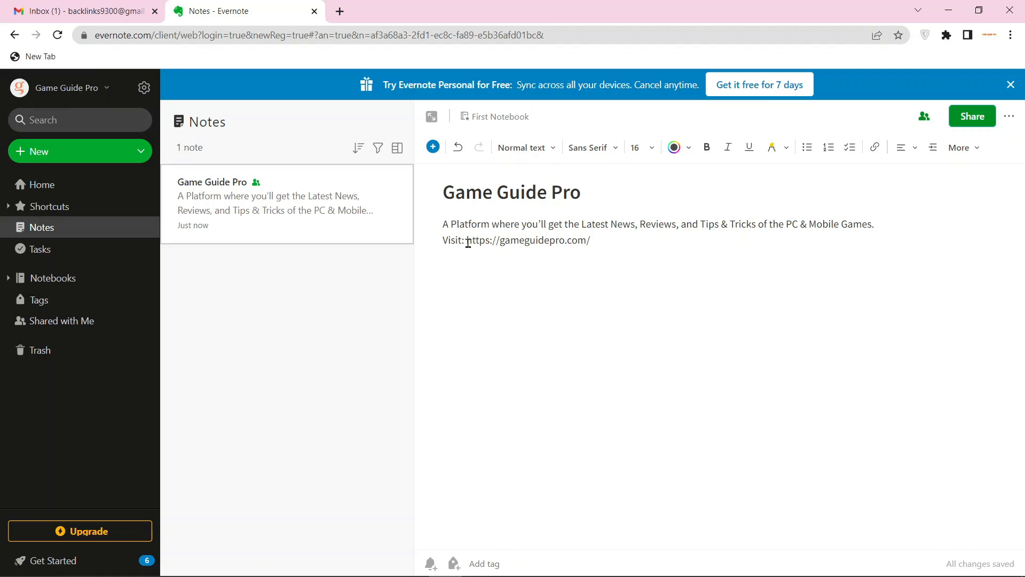
pyautogui.doubleClick(478, 240)
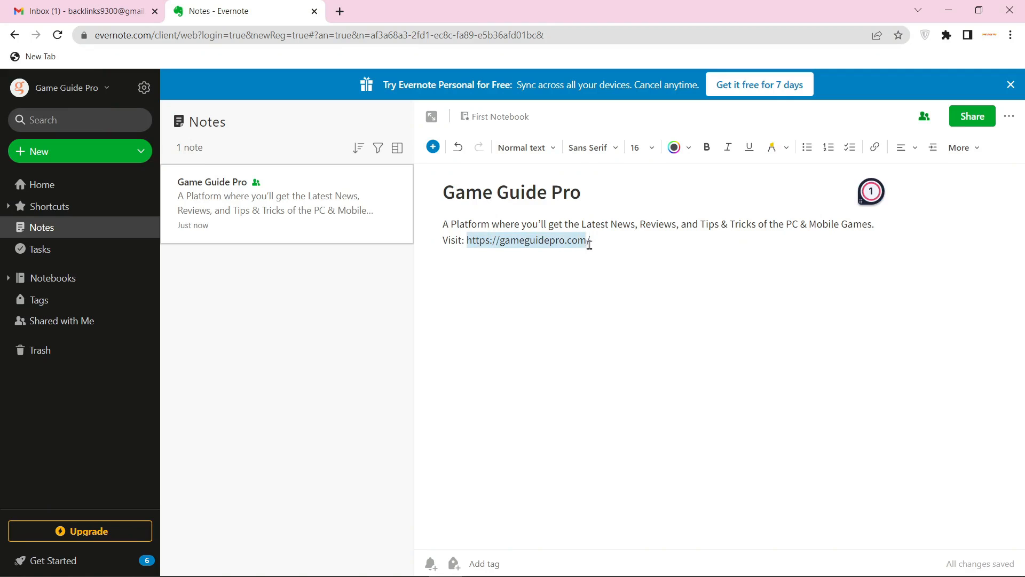
pyautogui.click(875, 147)
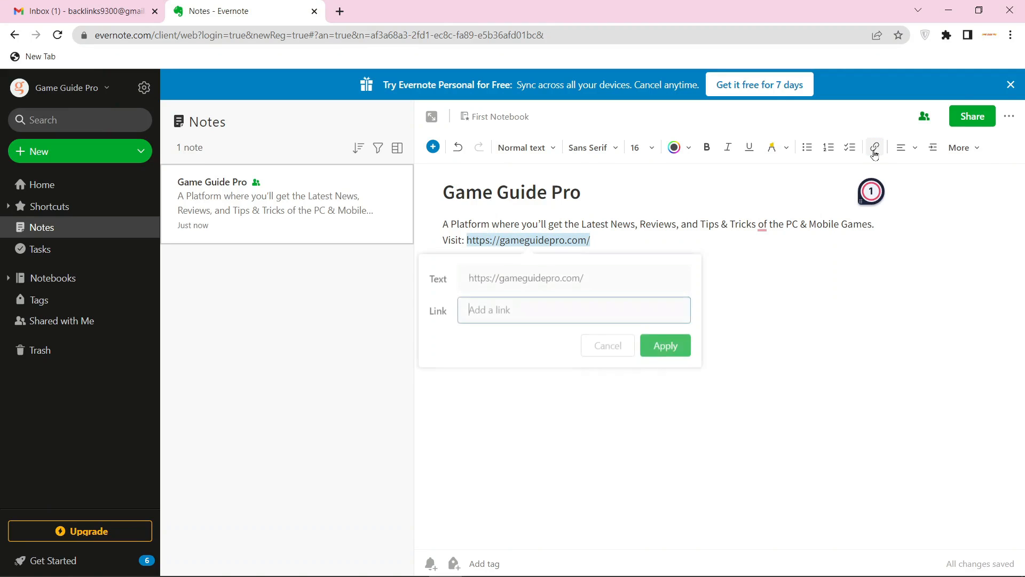
pyautogui.click(664, 345)
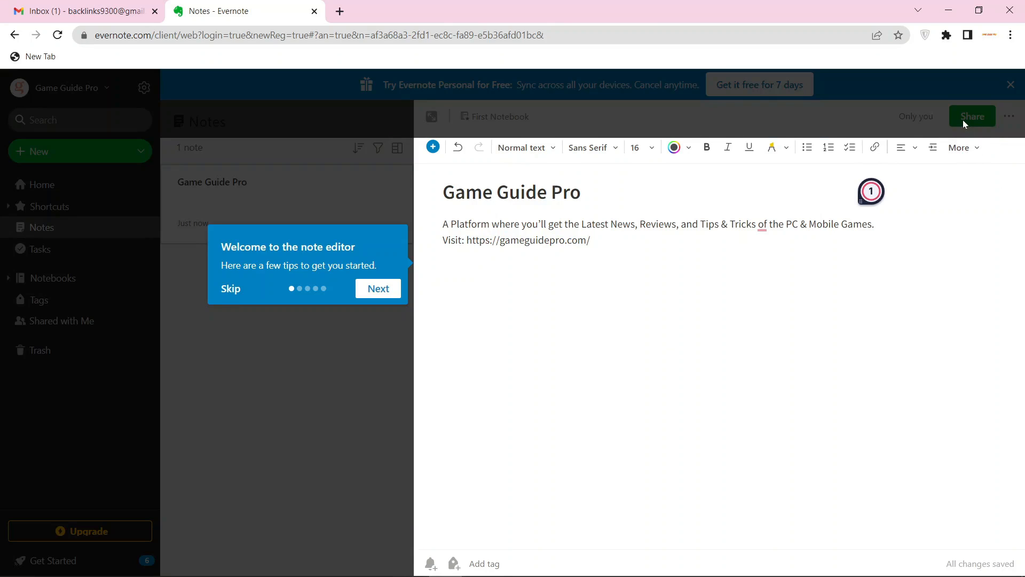
pyautogui.click(231, 288)
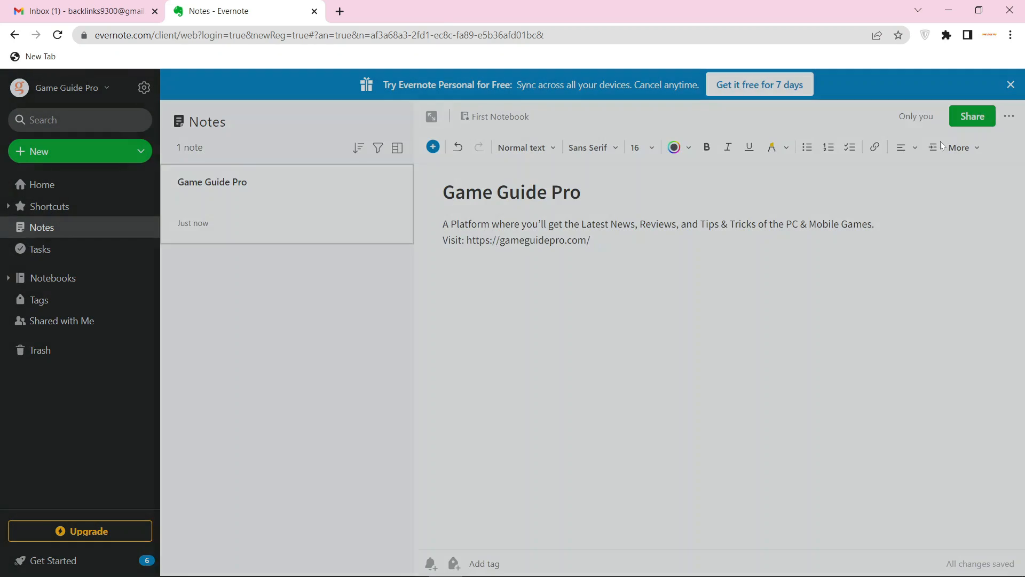
# - Copy the note's enabled shareable link from the Share dialog and close it
pyautogui.click(972, 115)
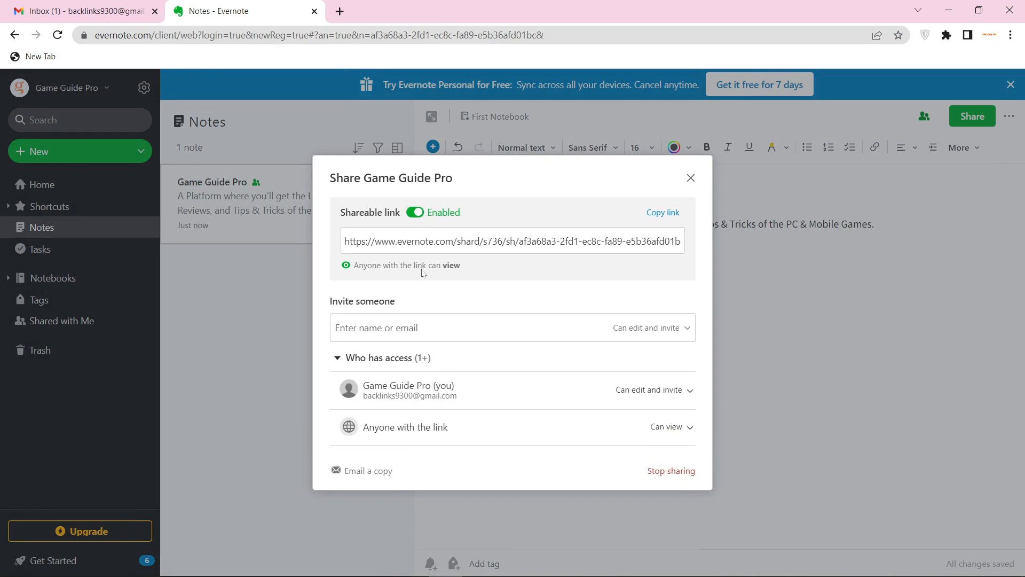
pyautogui.click(663, 212)
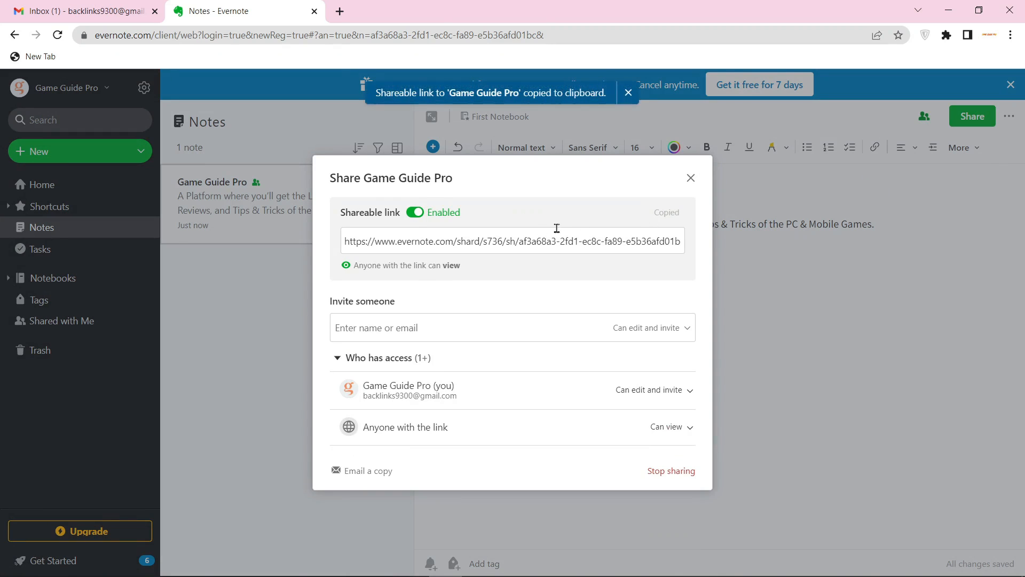
pyautogui.click(690, 178)
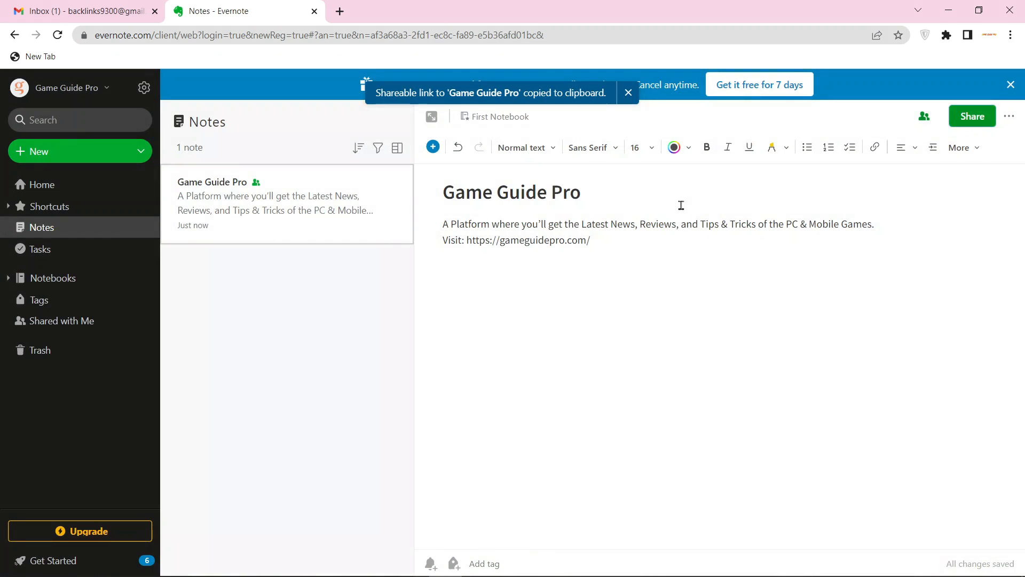